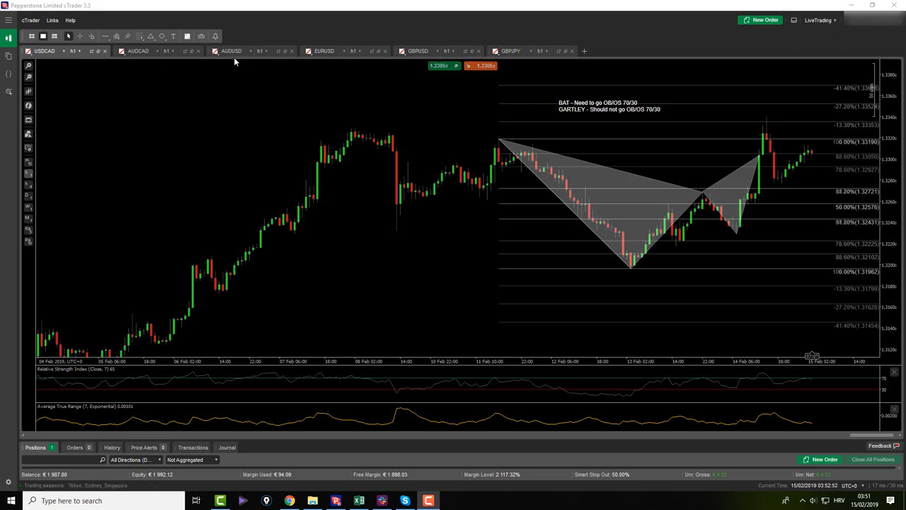
Bring up the USDCAD chart to review its bat and Gartley pattern.
click(232, 51)
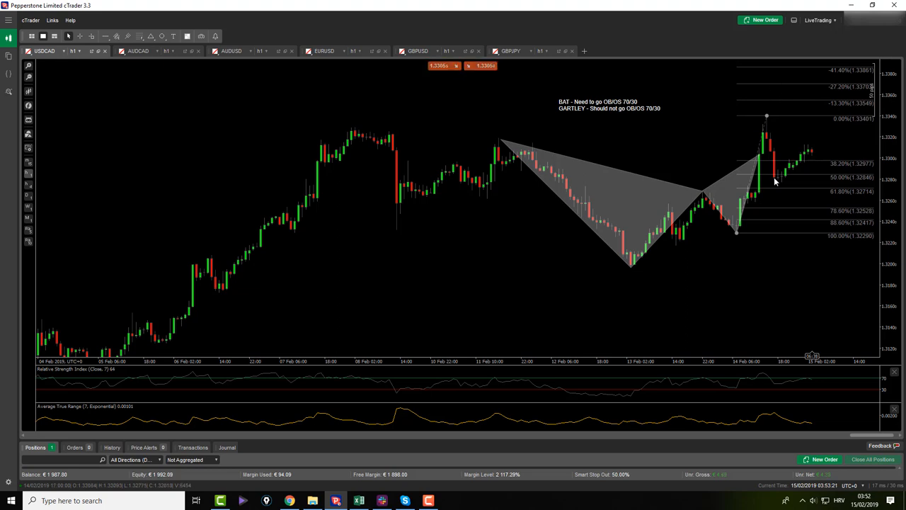
mouse_move(766, 116)
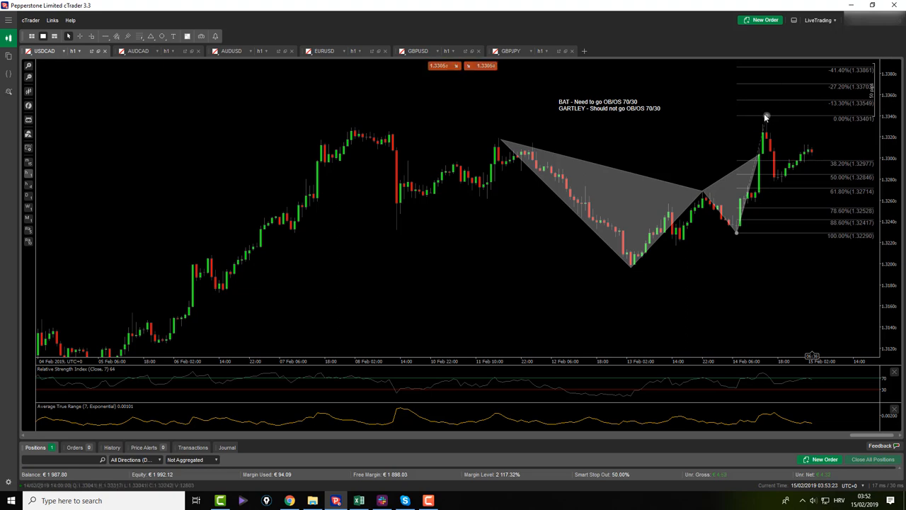
mouse_move(767, 116)
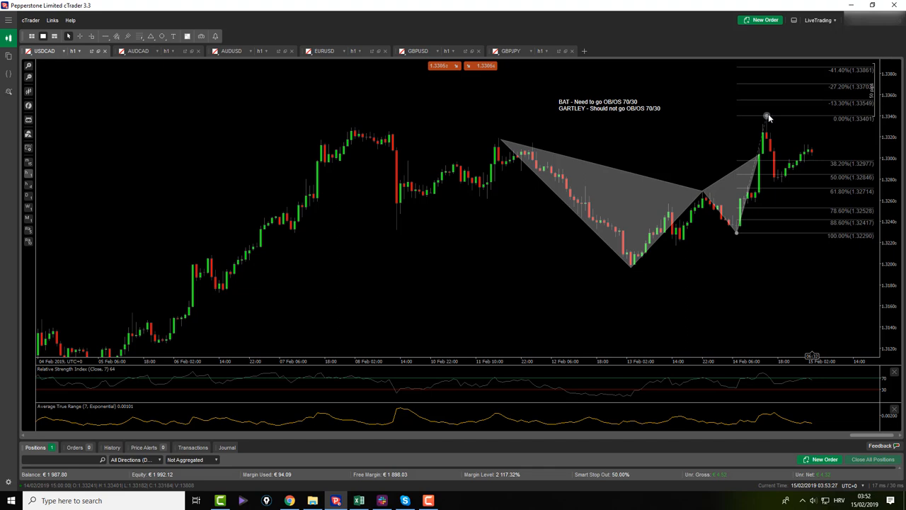
mouse_move(768, 117)
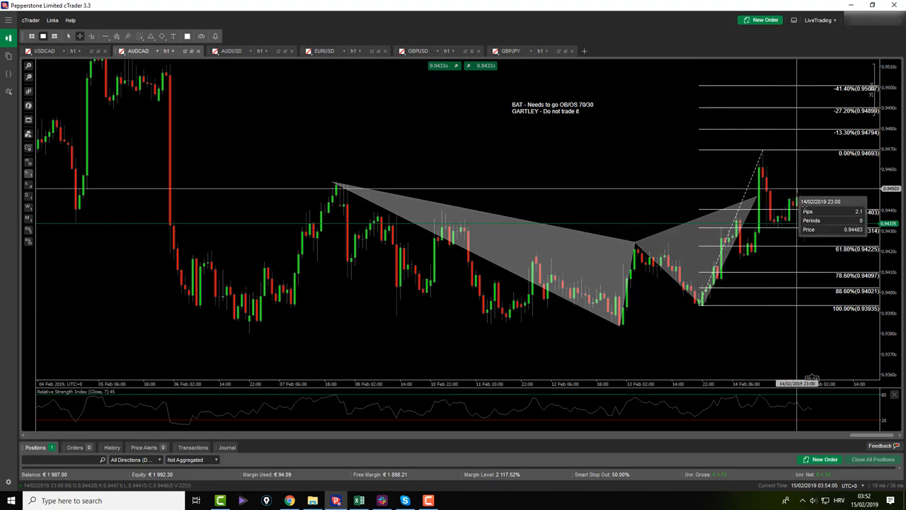
mouse_move(609, 157)
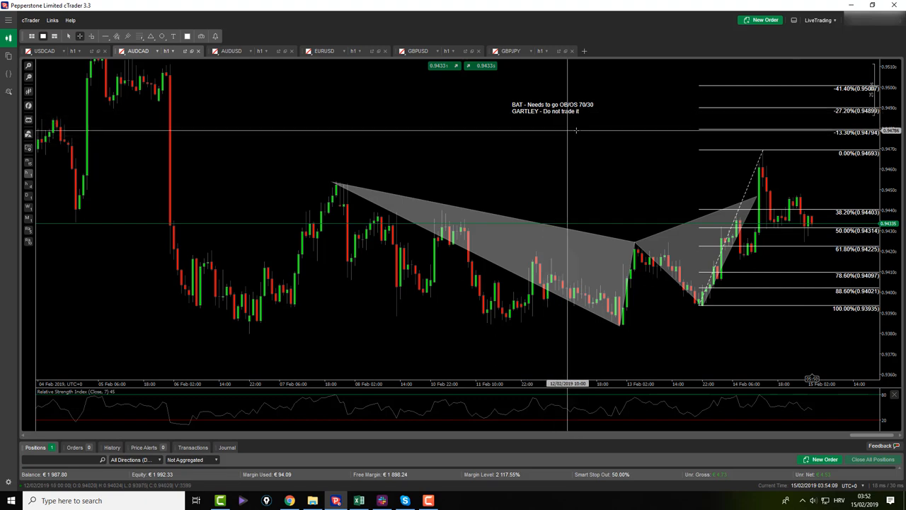
mouse_move(818, 266)
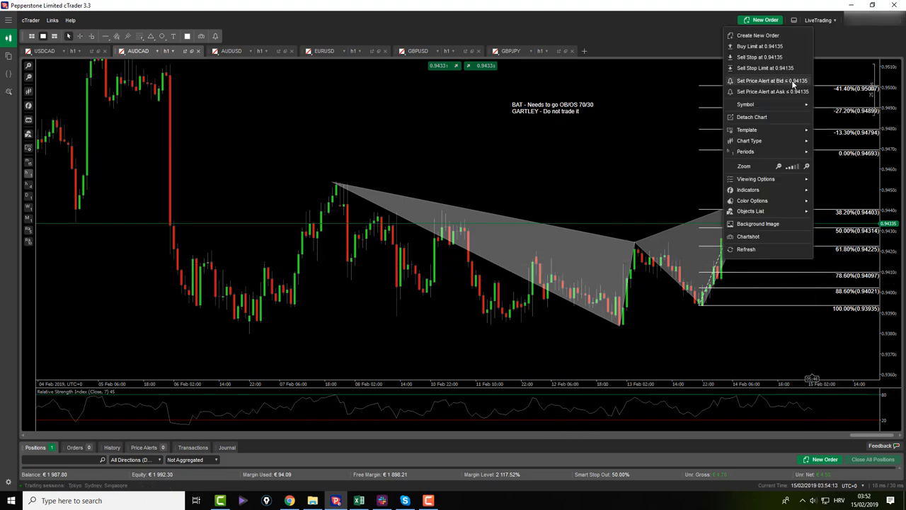
mouse_move(777, 91)
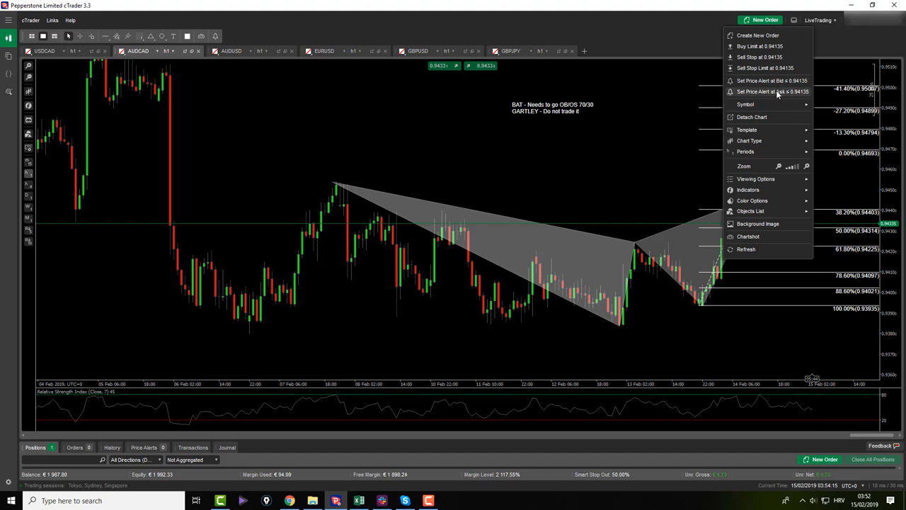
Create a USDCAD price alert at about 1.3257 from the chart's right-click Set Price Alert.
click(773, 91)
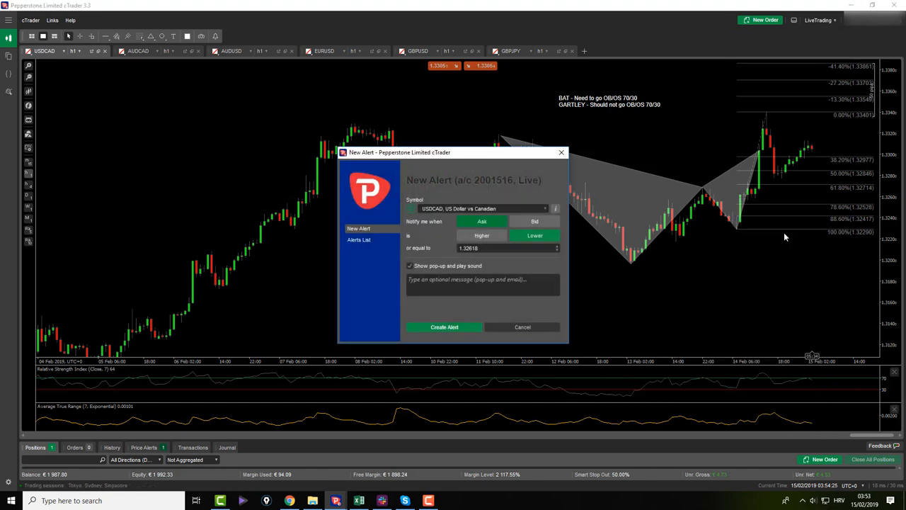
right_click(824, 201)
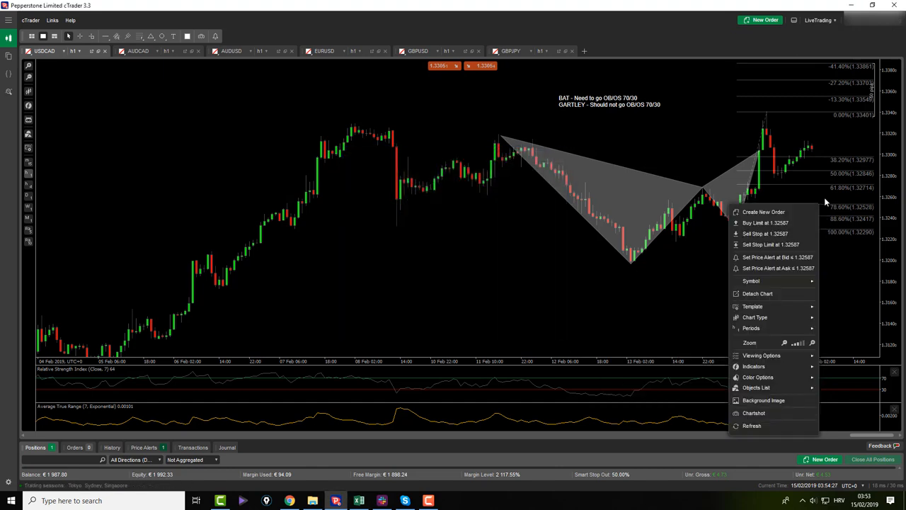
click(775, 257)
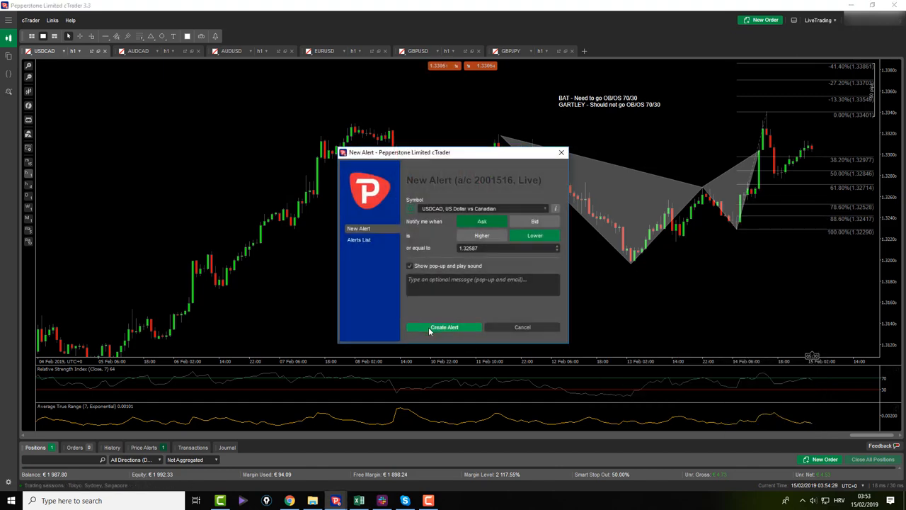
click(445, 326)
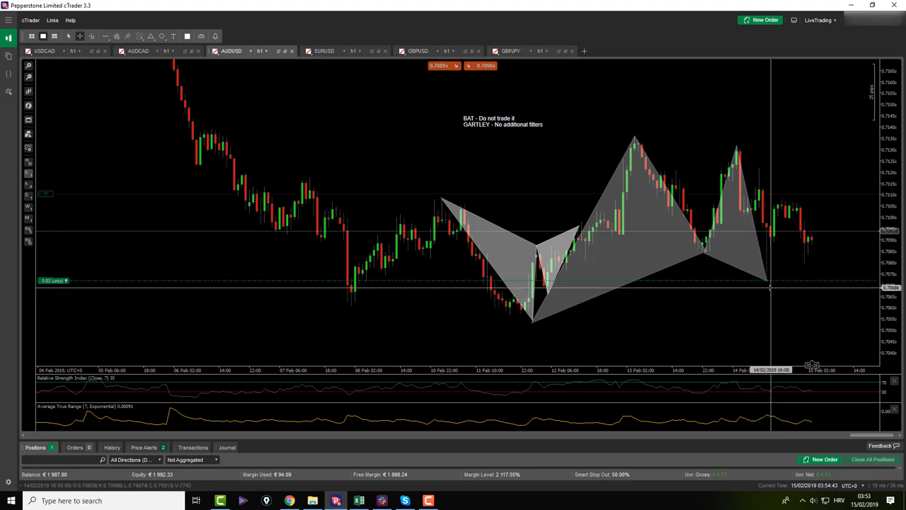
mouse_move(767, 285)
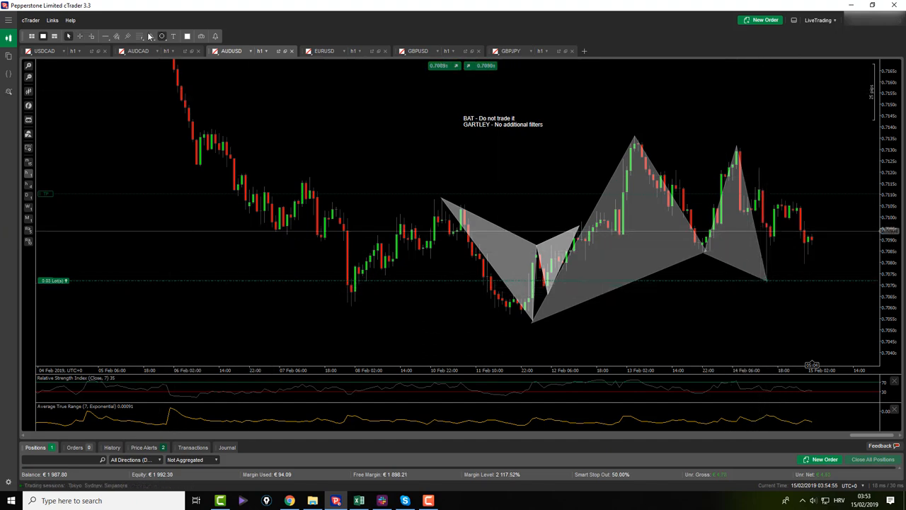
Draw a Fibonacci retracement on AUDUSD from the recent high down to the latest low.
drag(739, 148, 786, 294)
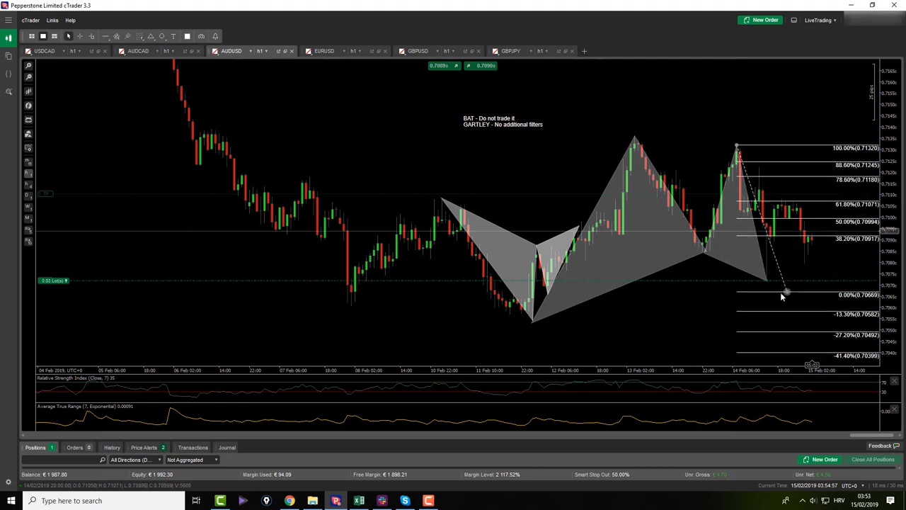
drag(782, 293, 765, 282)
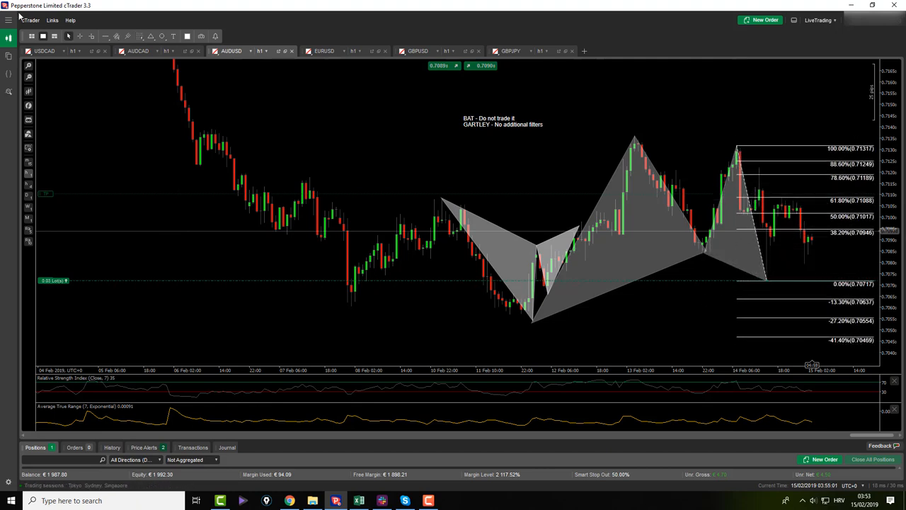
mouse_move(773, 232)
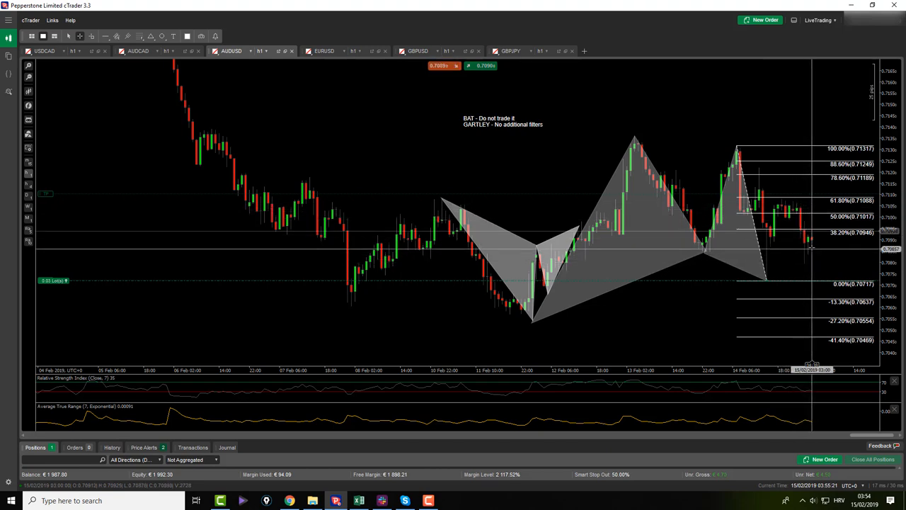
mouse_move(824, 196)
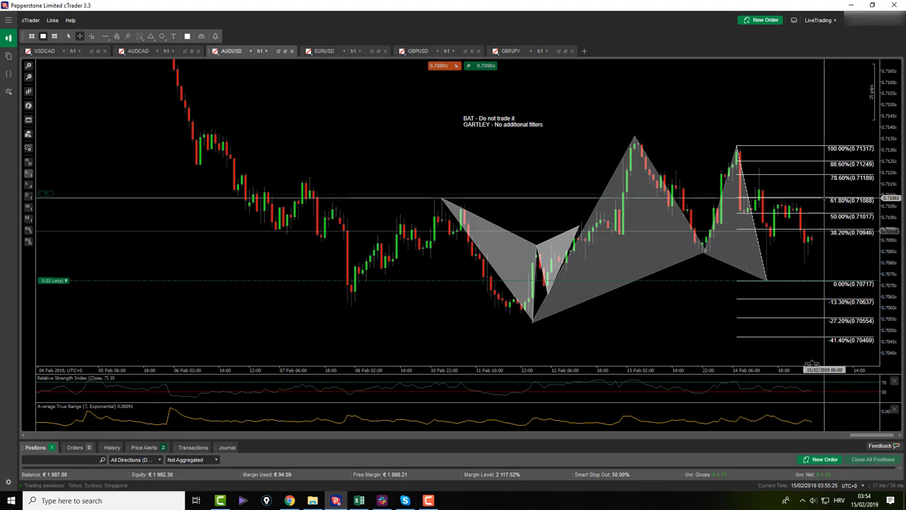
mouse_move(819, 206)
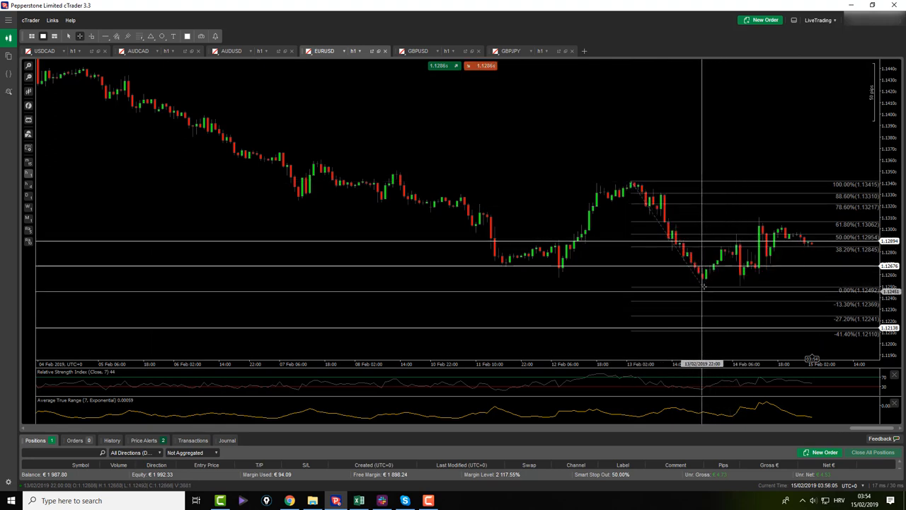
Draw two grey-filled triangles over the recent EURUSD swings to form the bat pattern.
drag(705, 289, 758, 226)
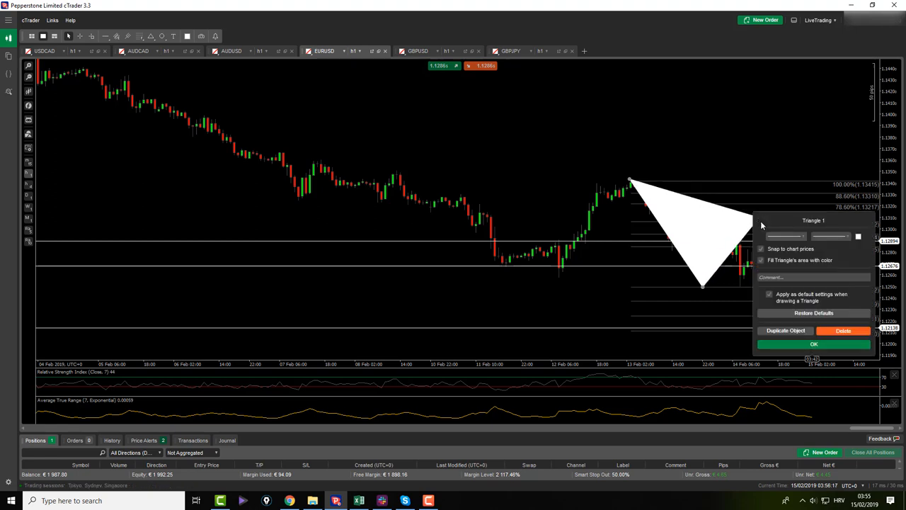
click(858, 235)
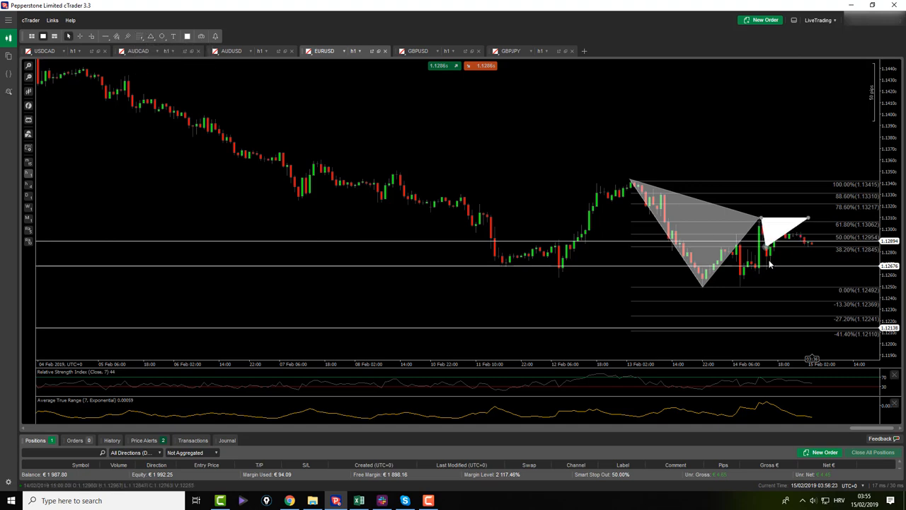
drag(767, 267, 828, 197)
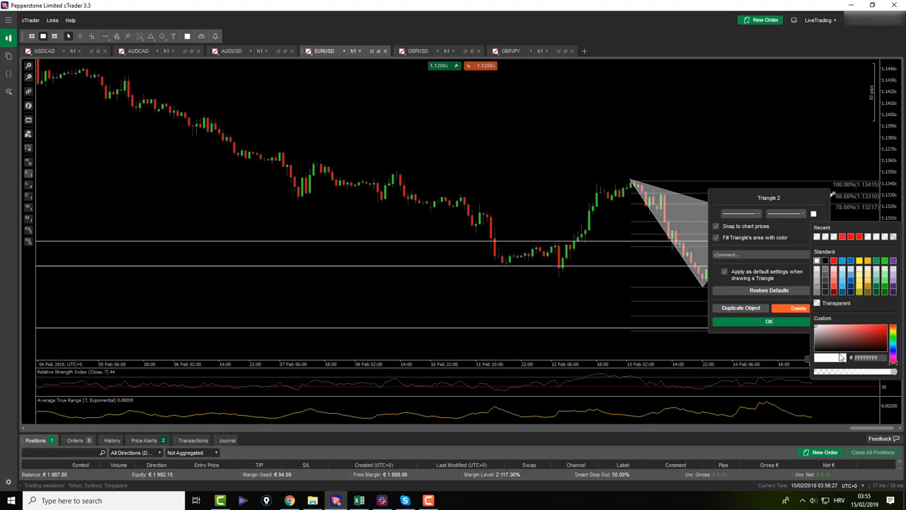
click(769, 320)
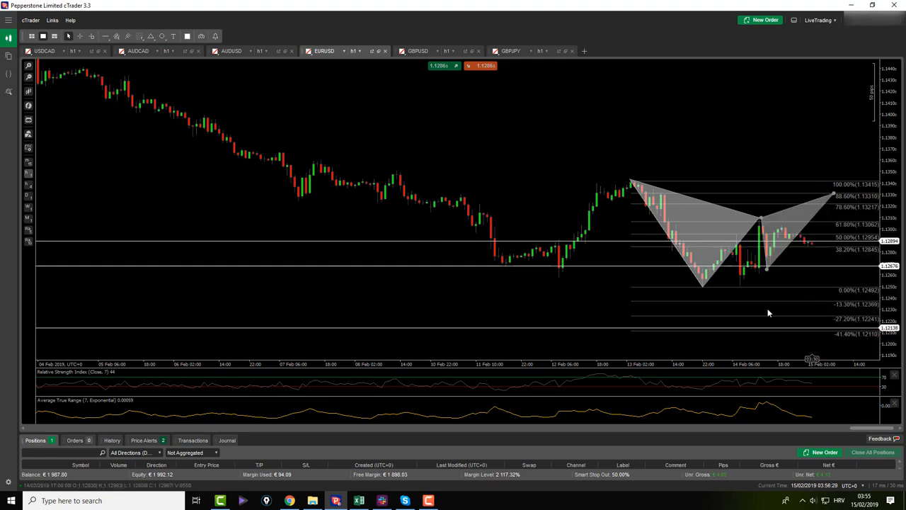
click(418, 50)
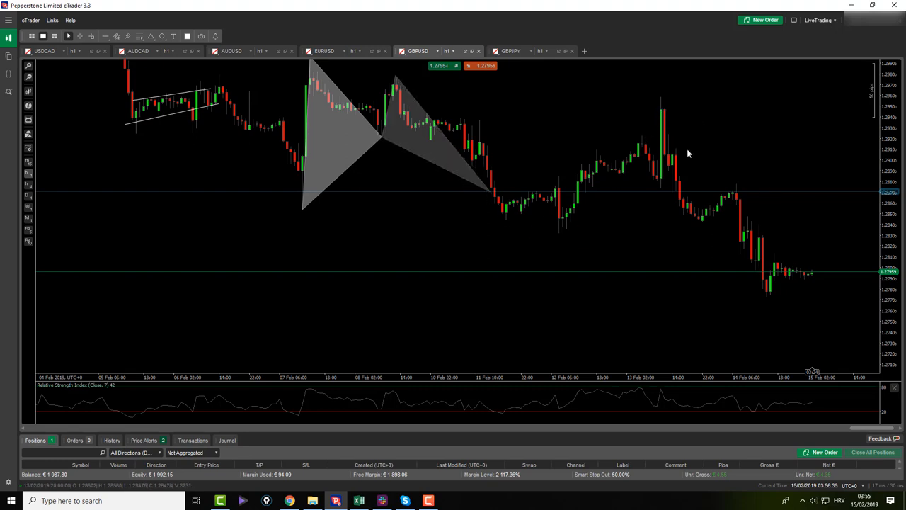
mouse_move(739, 234)
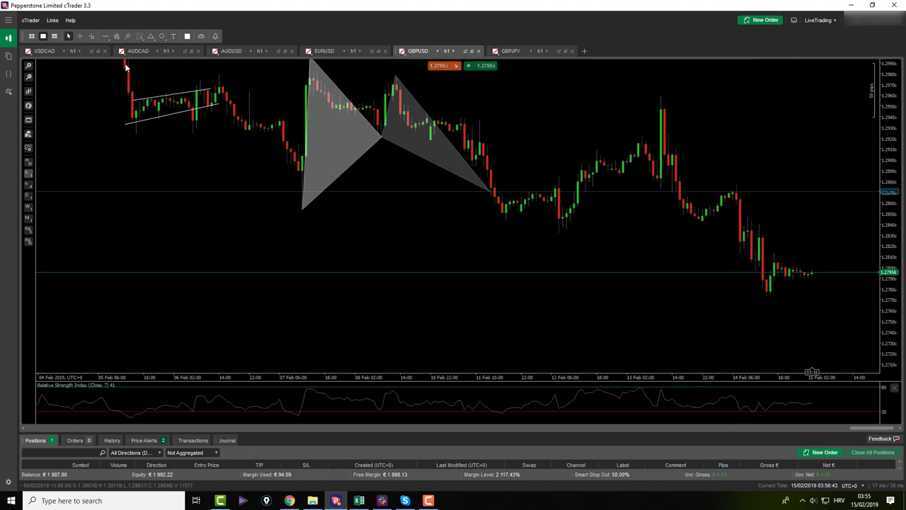
Drag across the GBPJPY chart to inspect its harmonic patterns and Fibonacci levels.
drag(736, 185, 756, 297)
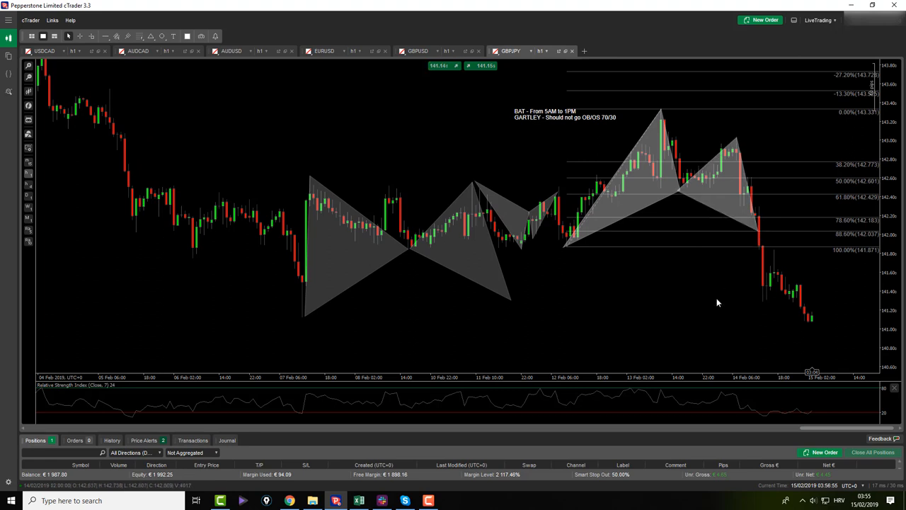
mouse_move(745, 240)
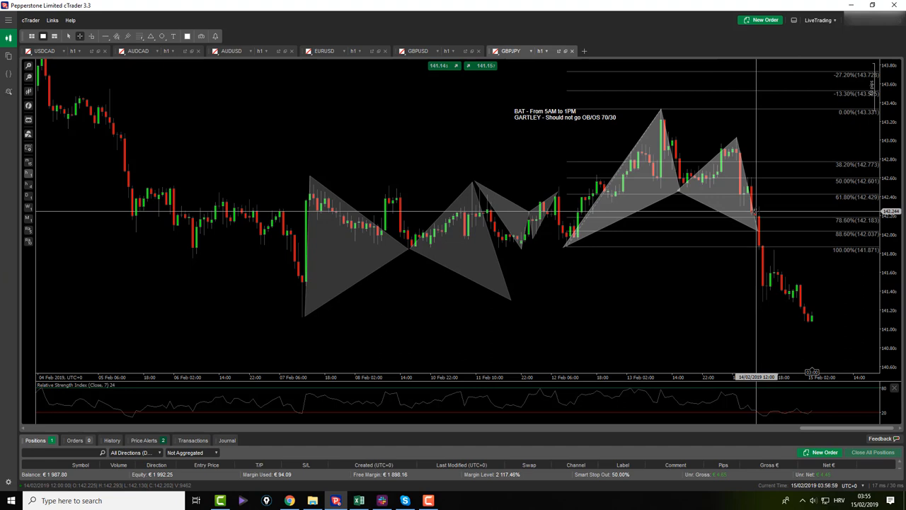
mouse_move(779, 186)
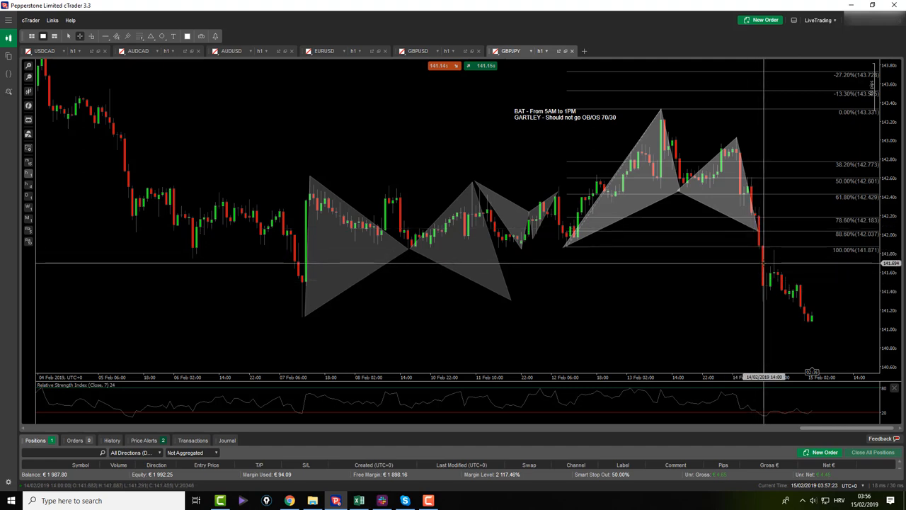
mouse_move(739, 269)
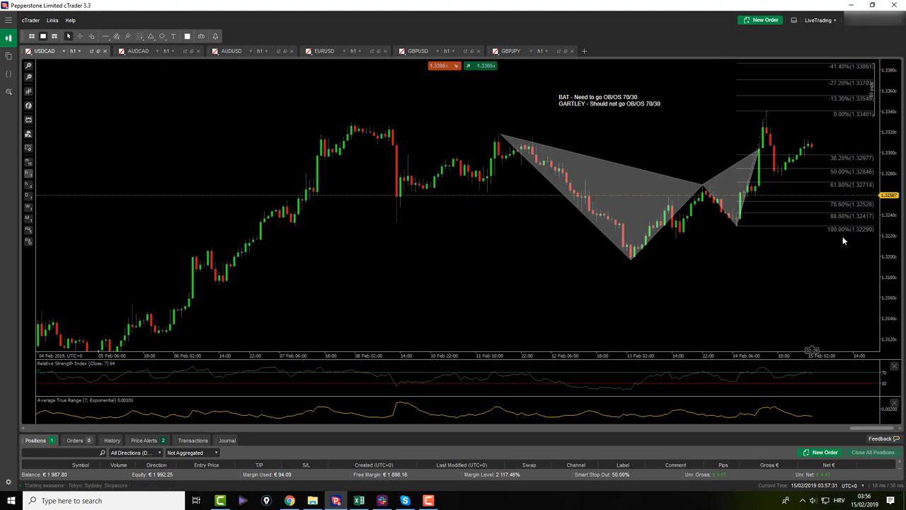
click(139, 50)
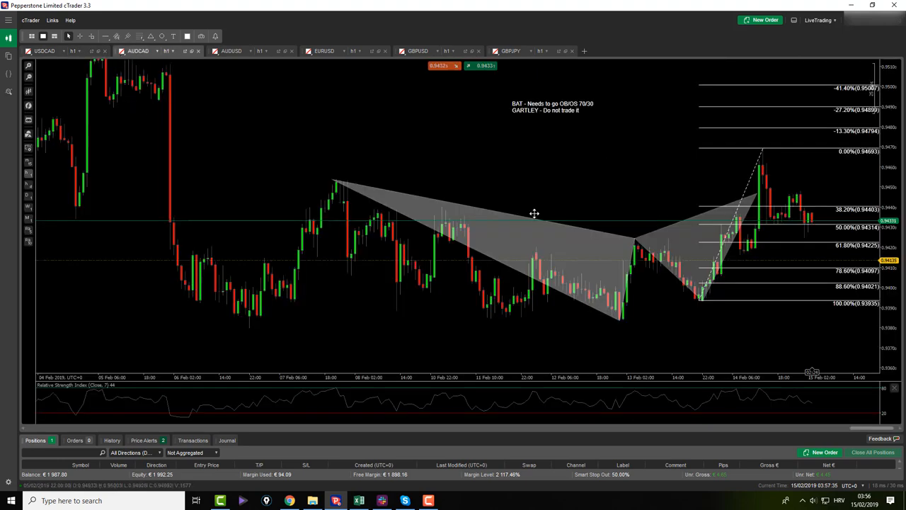
mouse_move(527, 150)
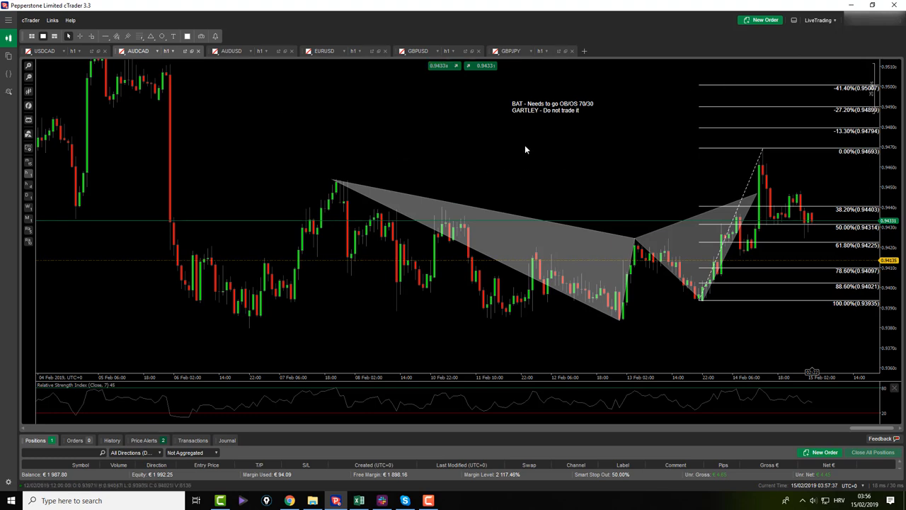
click(232, 51)
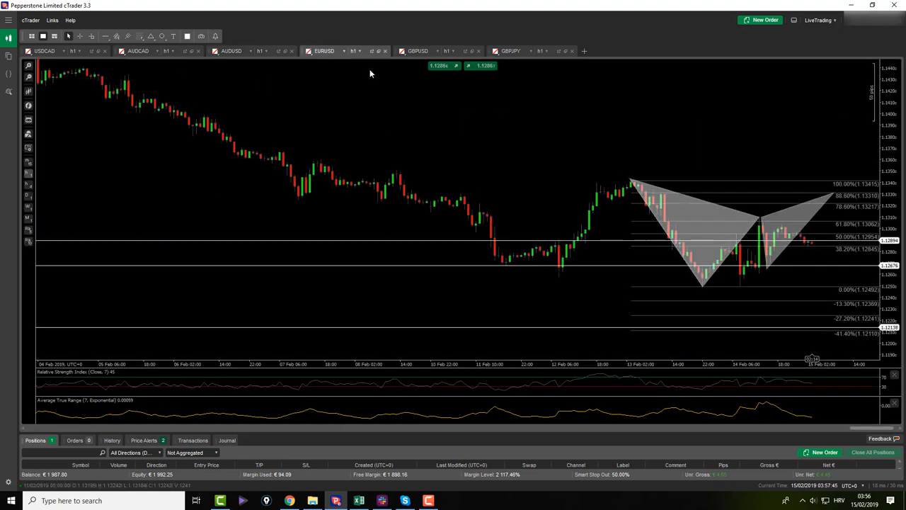
click(509, 51)
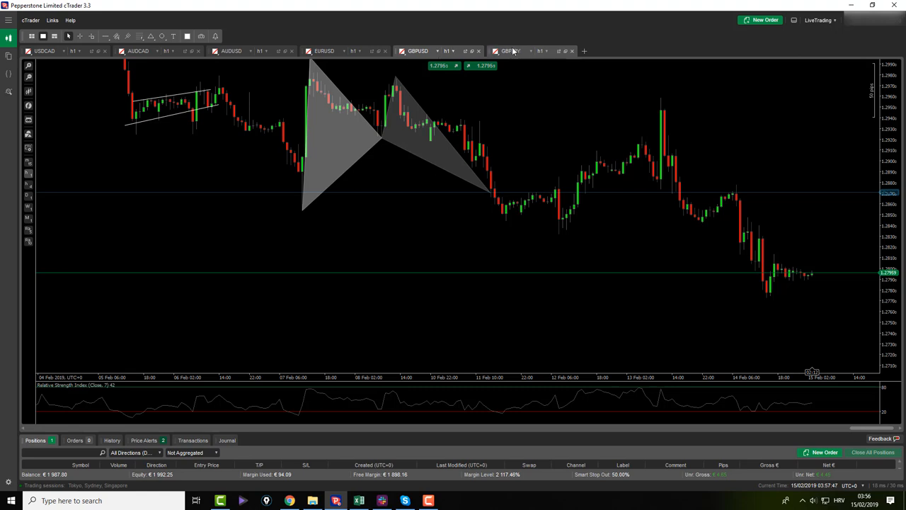
click(510, 51)
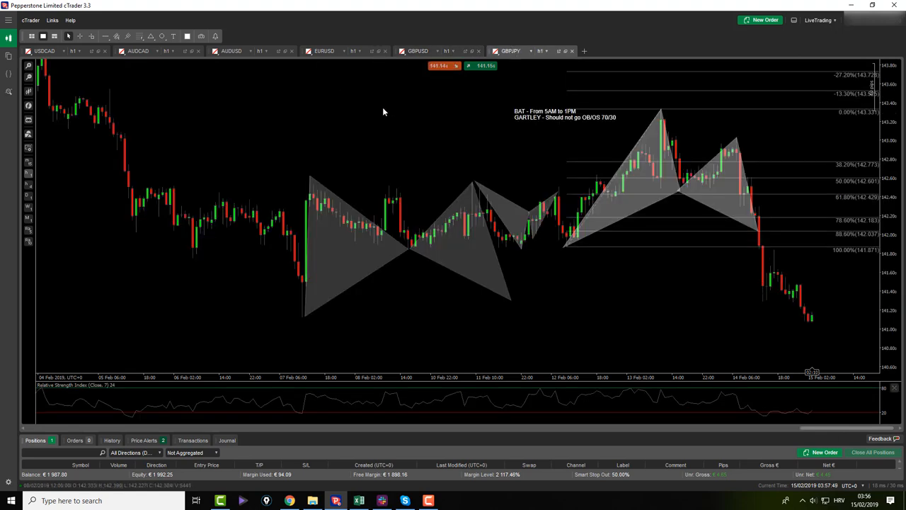
mouse_move(385, 99)
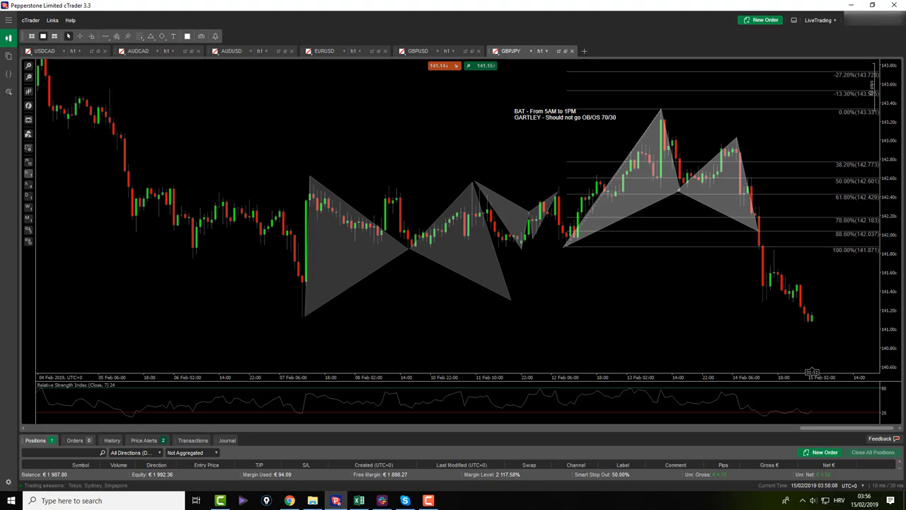
click(43, 51)
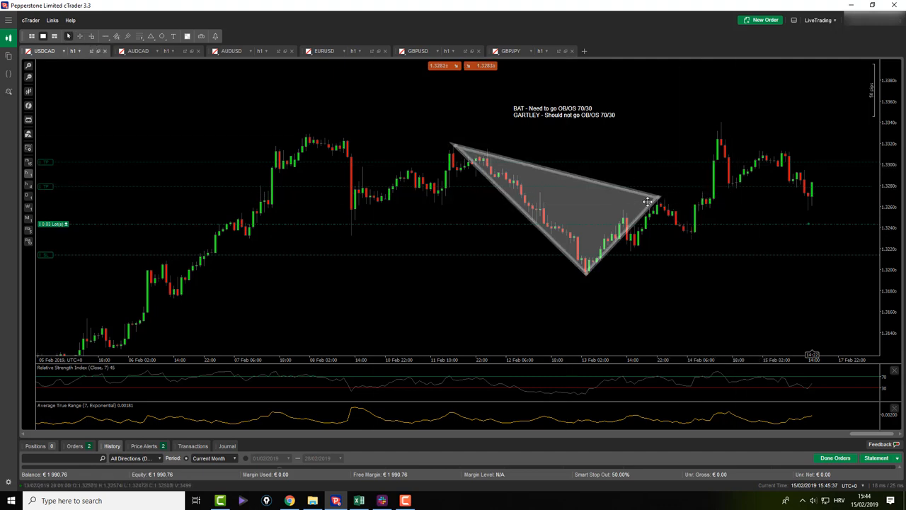
Delete the Bat pattern triangle on USDCAD and start a new Fibonacci retracement over the swing.
click(141, 37)
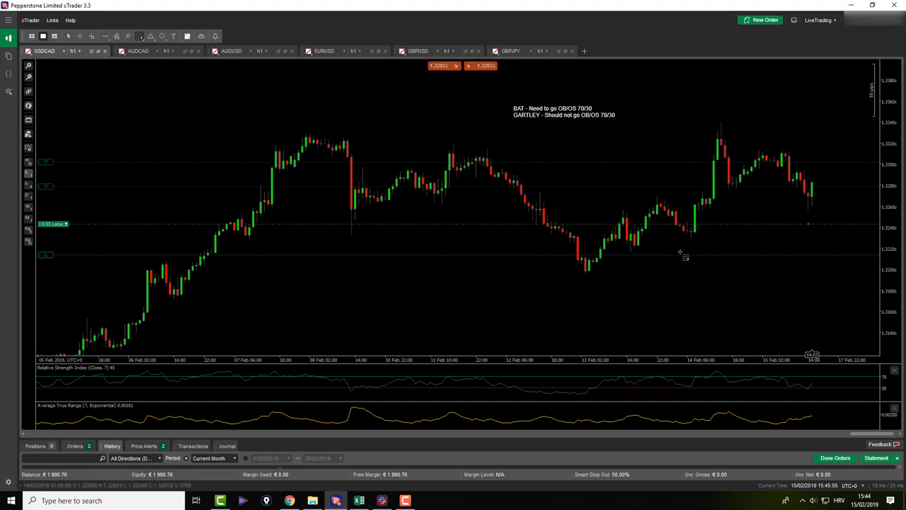
drag(721, 122, 691, 235)
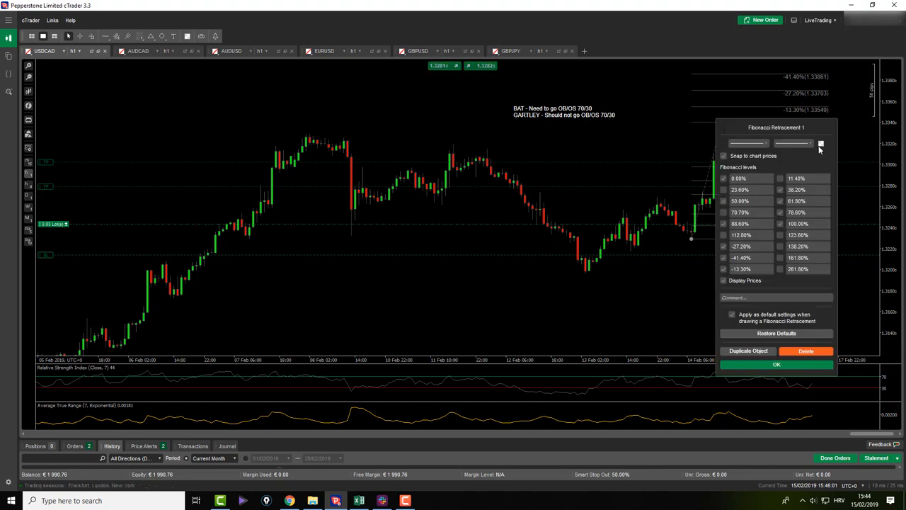
Set the Fibonacci level colour, cancel the two pending orders, then remove the retracement from USDCAD.
click(821, 143)
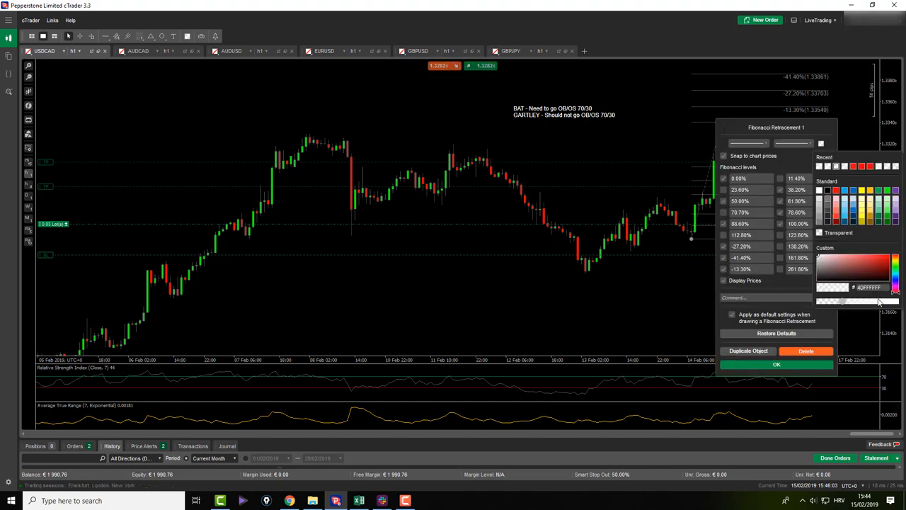
click(776, 364)
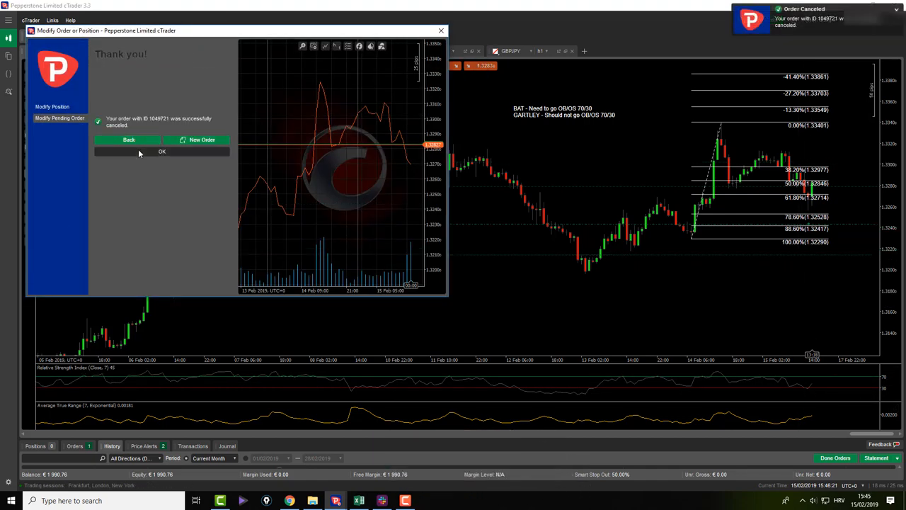
click(161, 151)
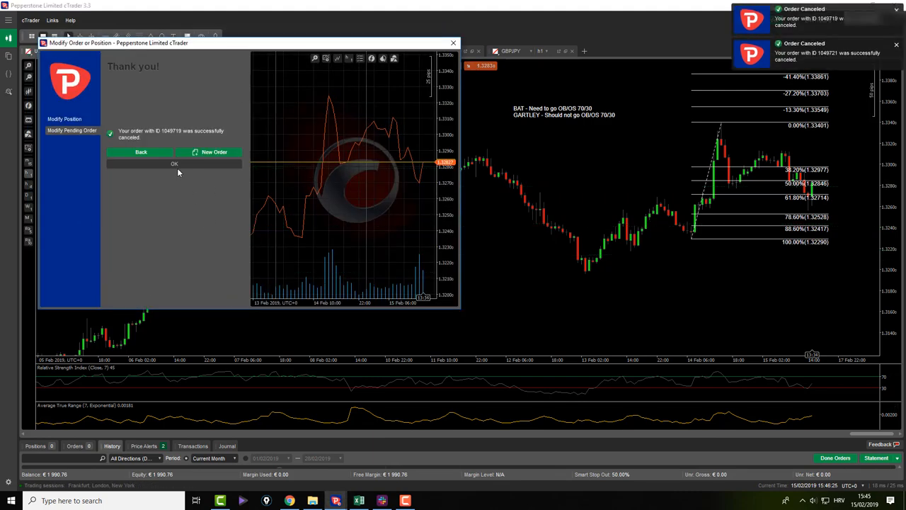
click(174, 164)
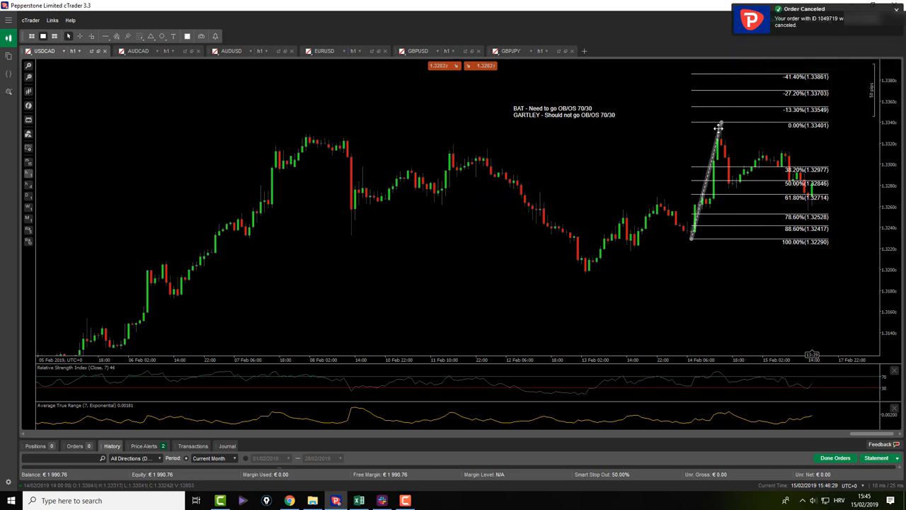
click(139, 37)
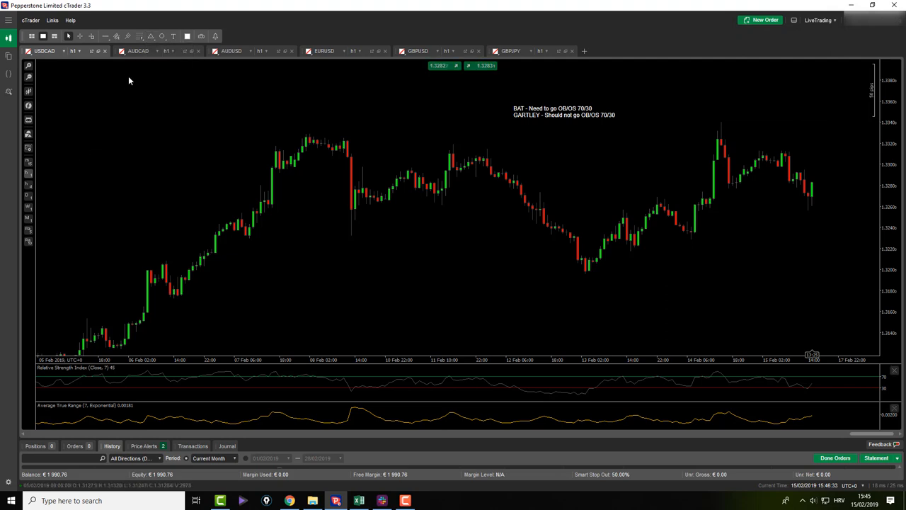
Review the AUDCAD shaded harmonic pattern, then switch to the AUDUSD chart.
click(138, 51)
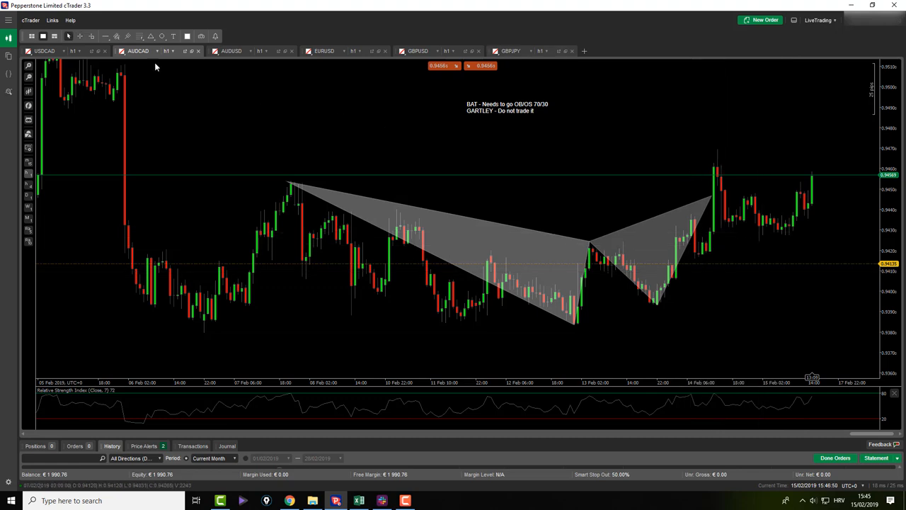
drag(713, 146, 773, 260)
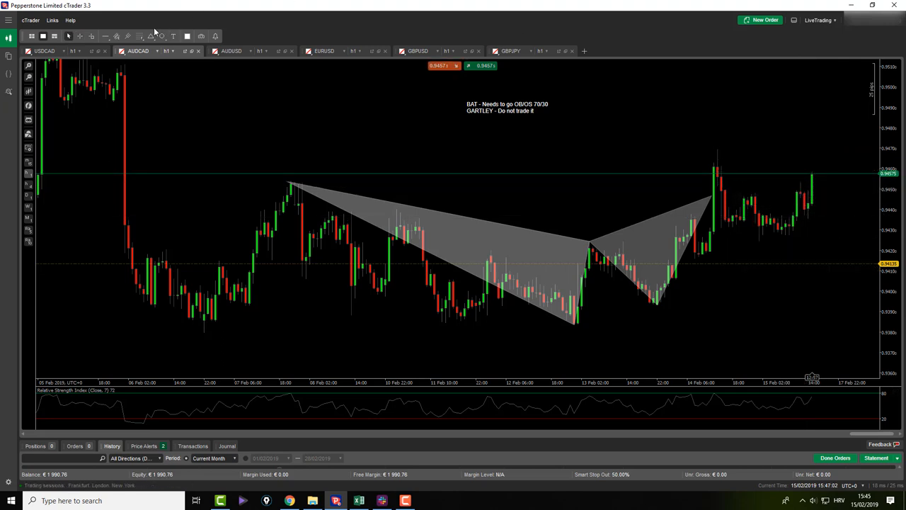
drag(756, 243, 802, 182)
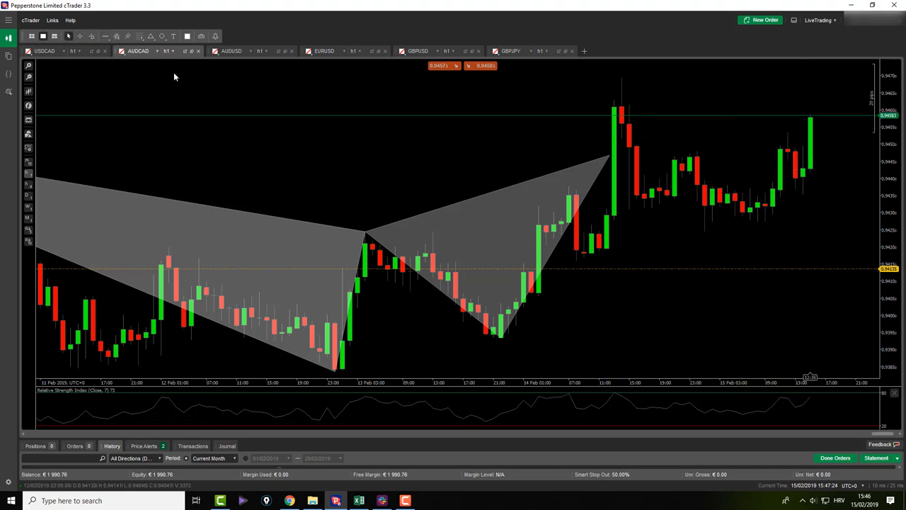
click(233, 51)
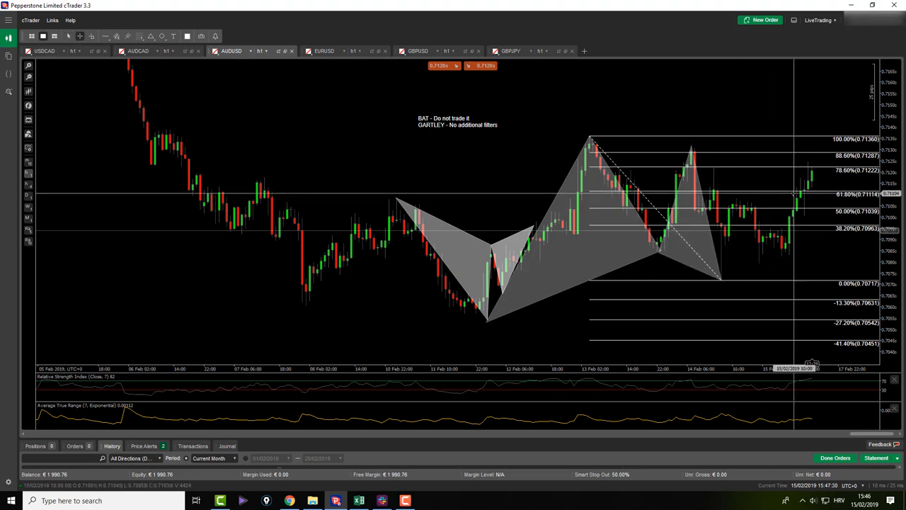
mouse_move(796, 195)
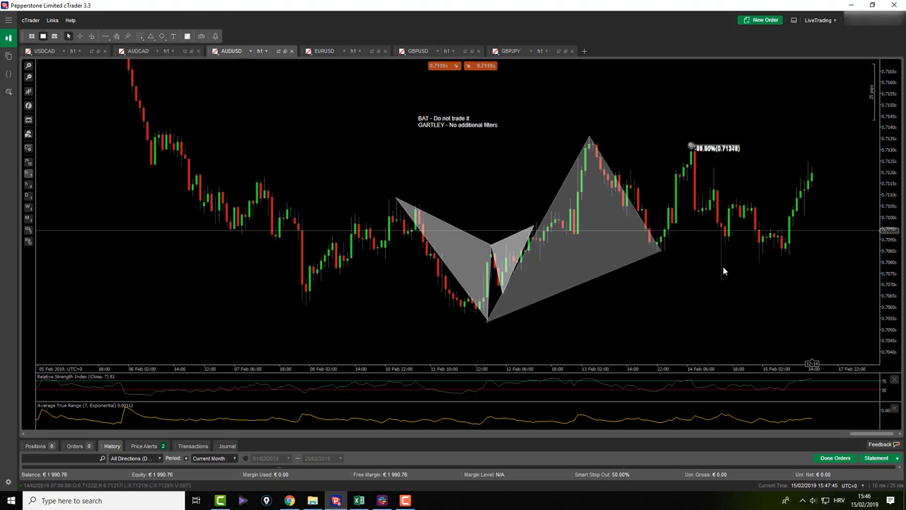
Redraw the Fibonacci levels over the latest AUDUSD swing, then switch to EURUSD.
drag(691, 146, 722, 280)
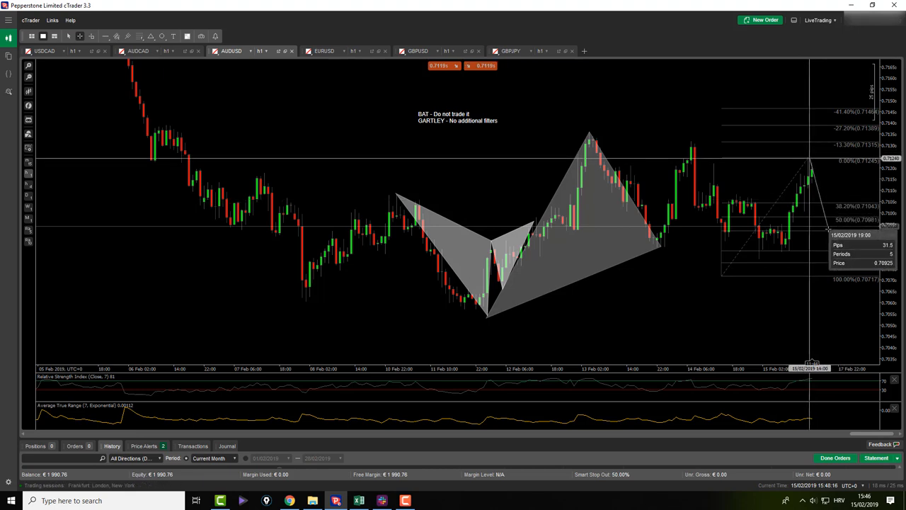
click(323, 51)
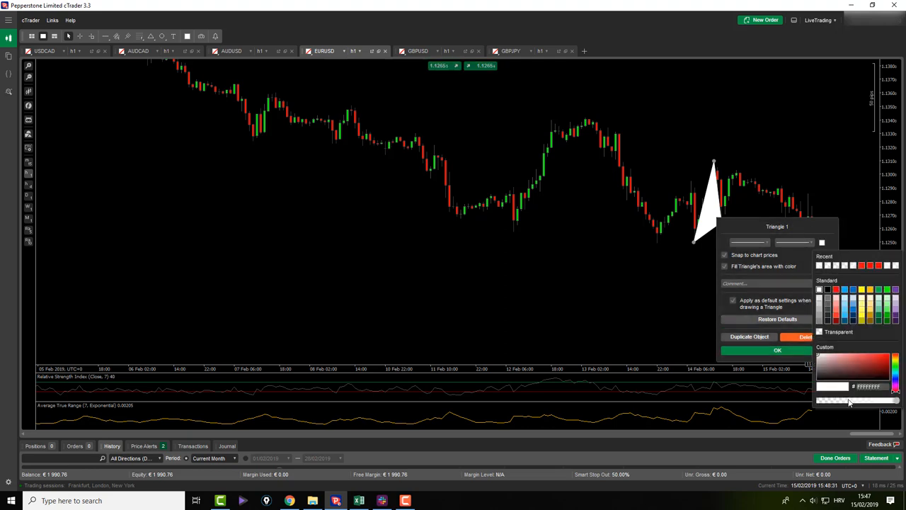
Give the EURUSD pattern triangle a grey fill, then switch to the GBPUSD chart.
click(777, 350)
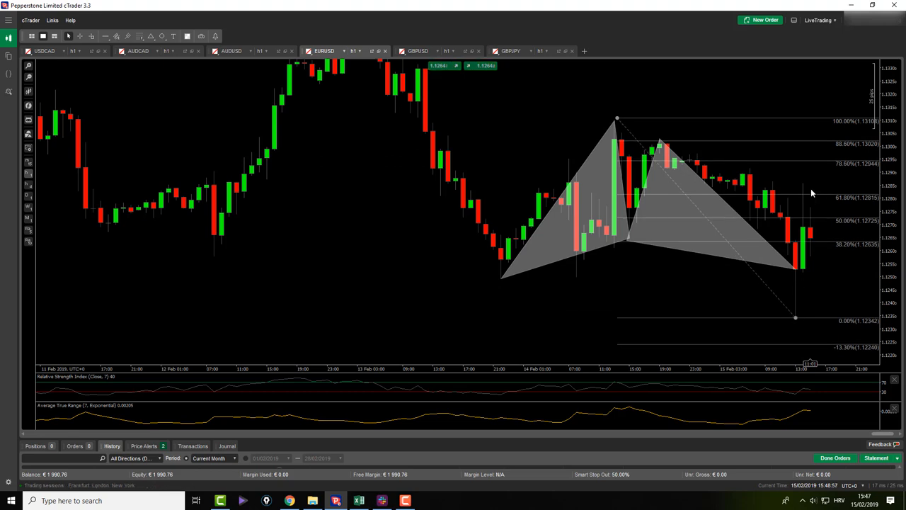
mouse_move(807, 201)
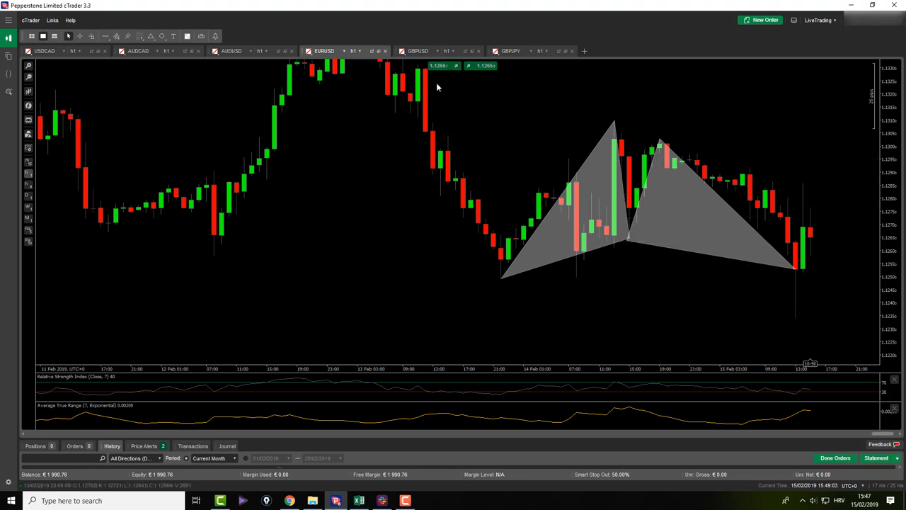
click(417, 51)
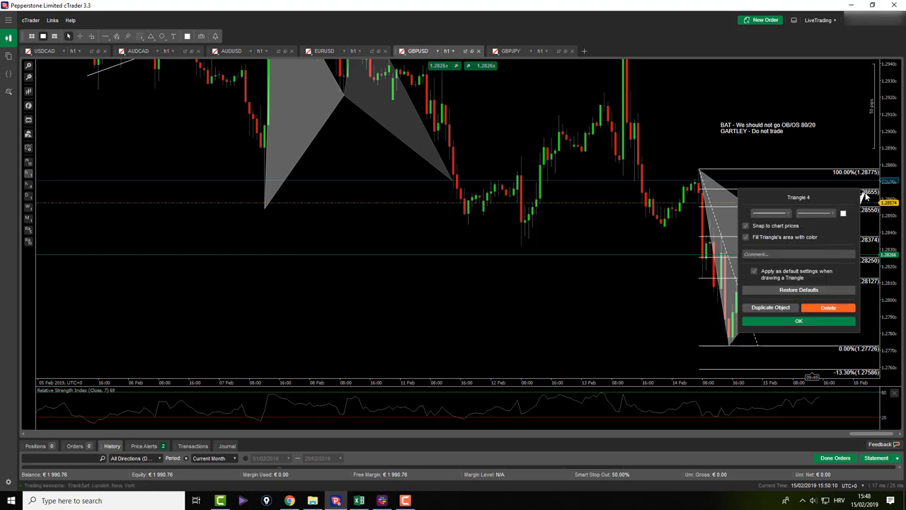
Shade the GBPUSD bat pattern triangle with a grey fill colour.
click(842, 212)
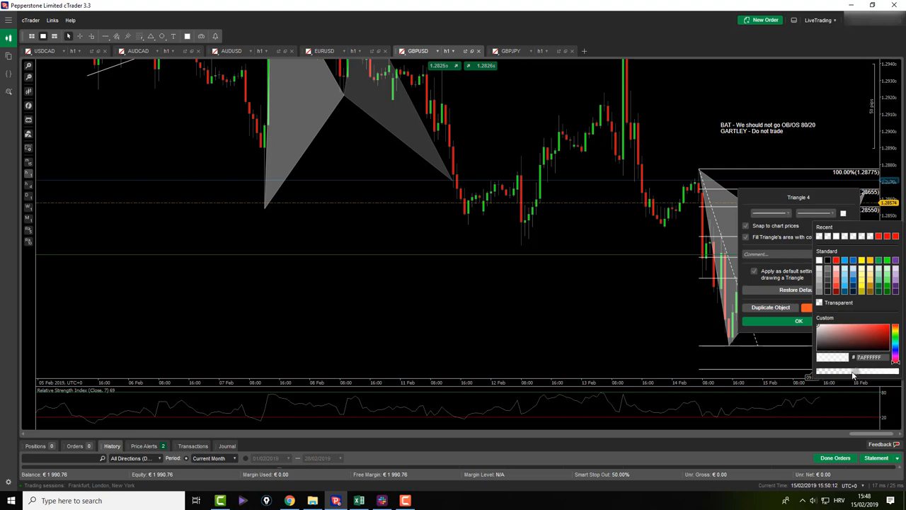
click(798, 320)
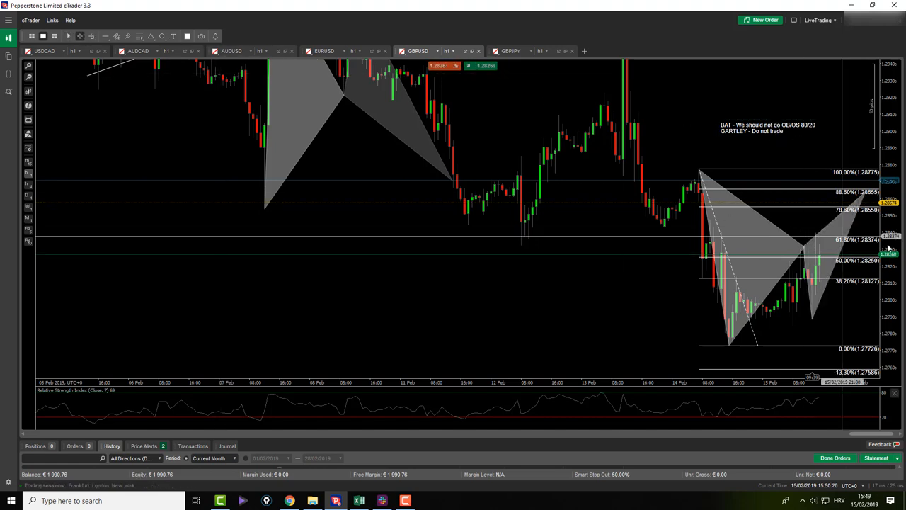
mouse_move(813, 267)
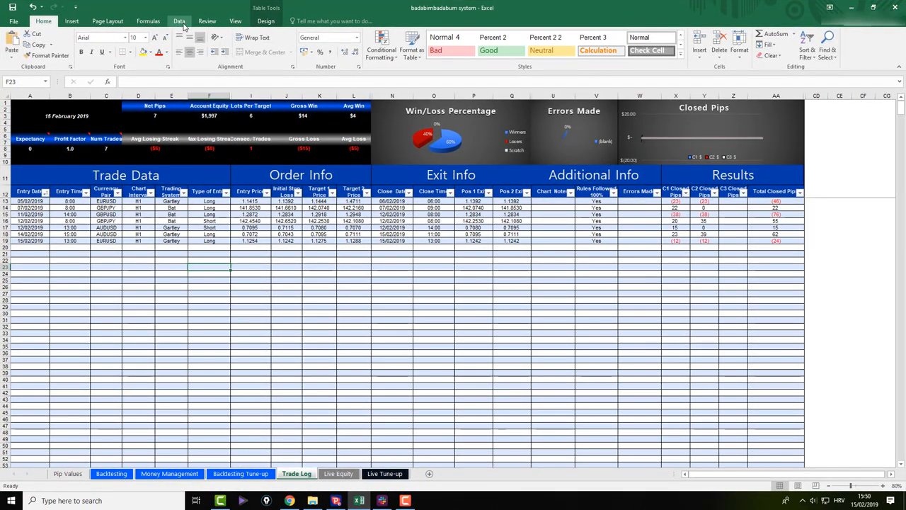
click(178, 21)
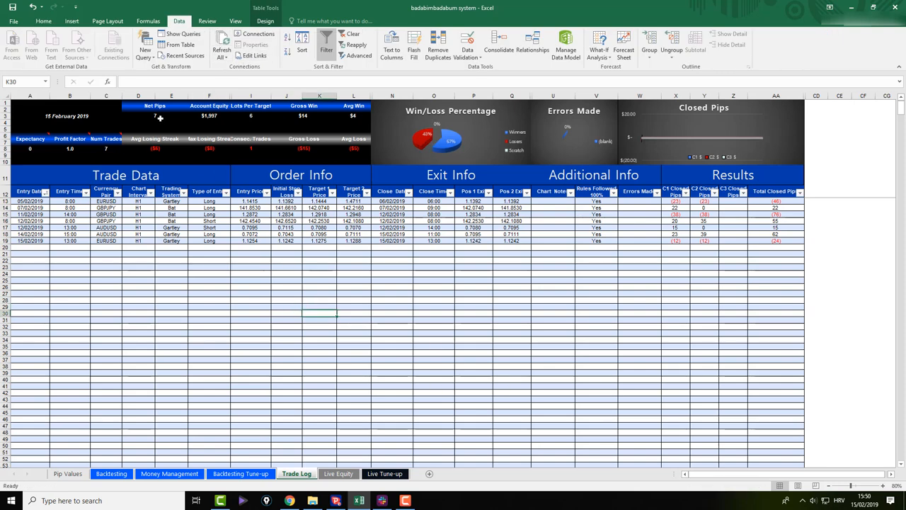
mouse_move(452, 147)
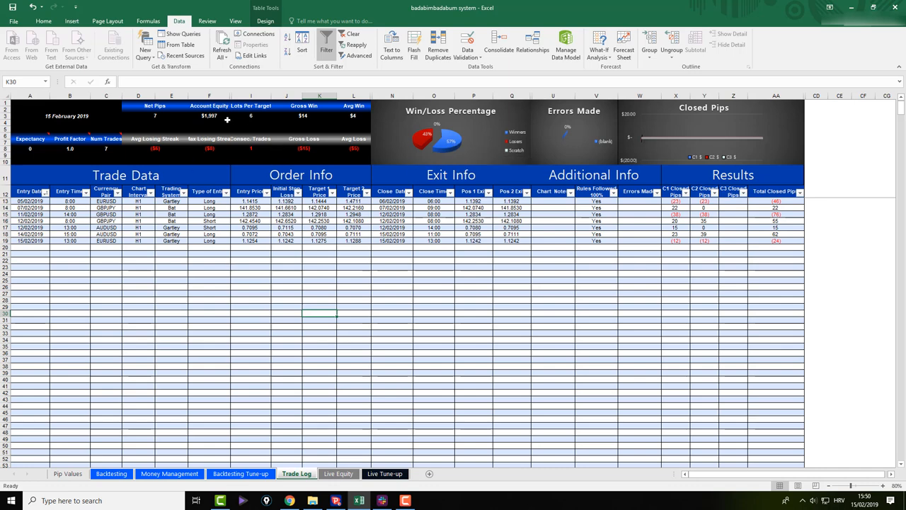
click(210, 116)
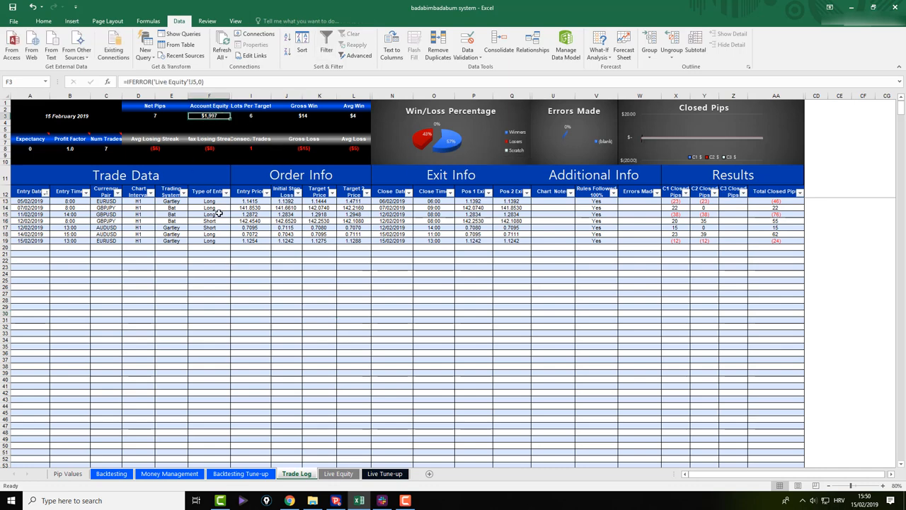
click(210, 221)
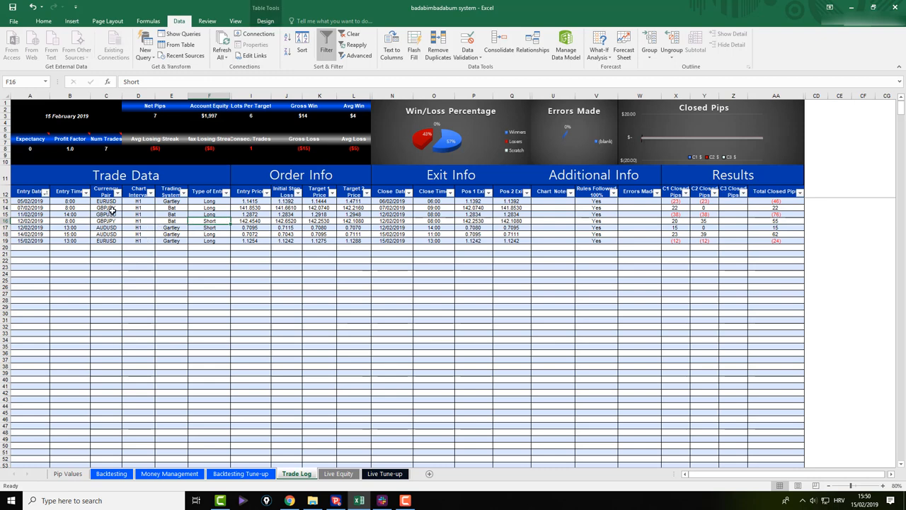
mouse_move(228, 249)
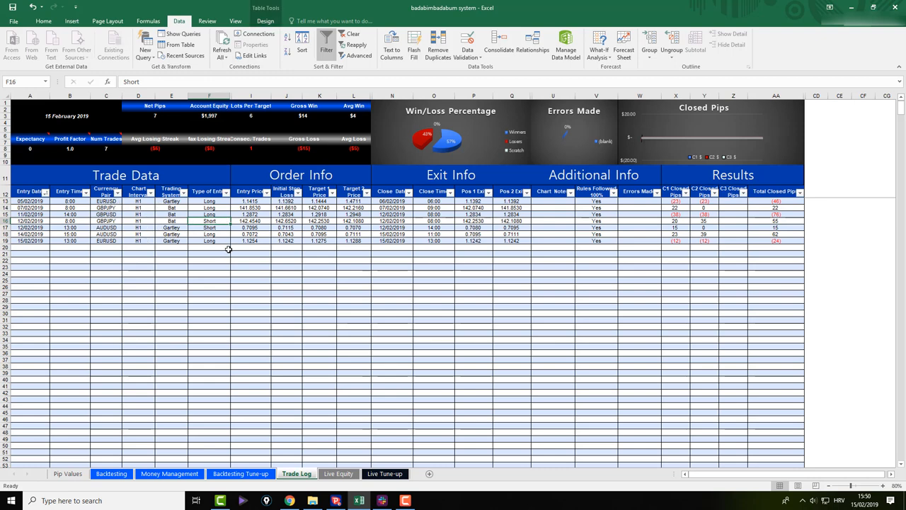
mouse_move(775, 204)
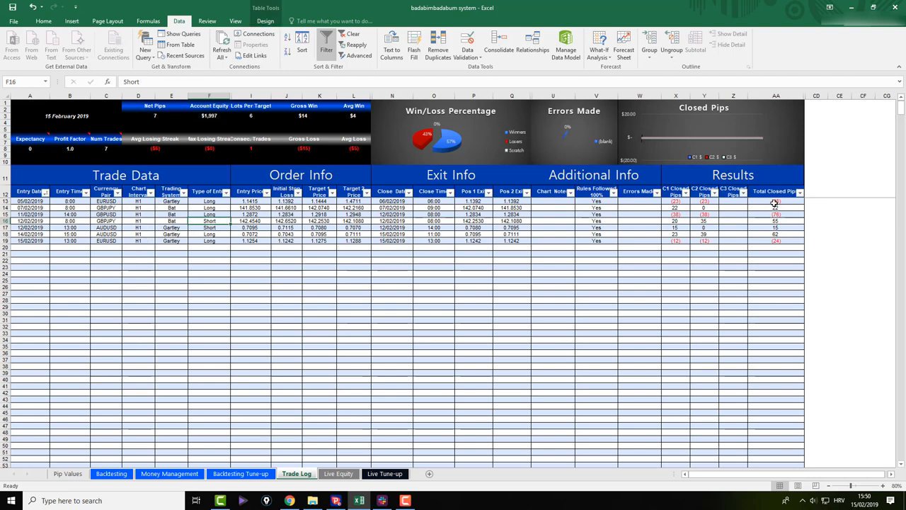
click(756, 272)
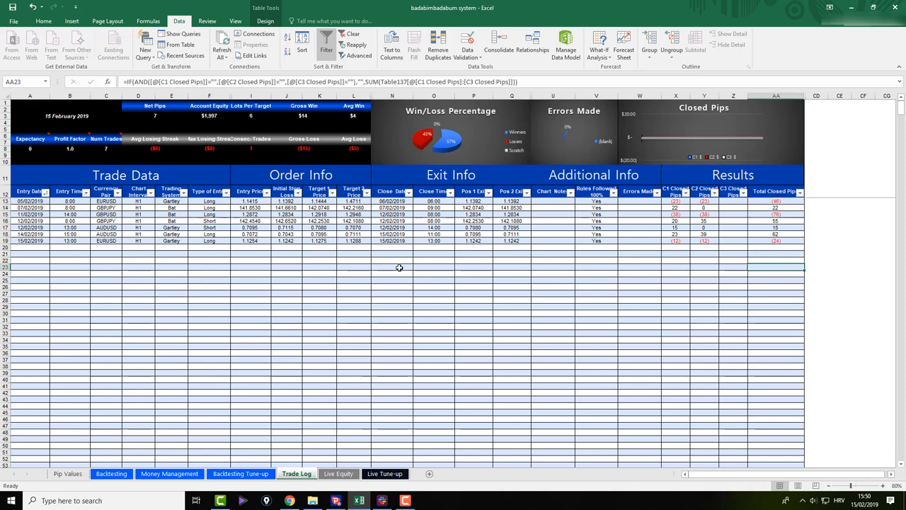
mouse_move(385, 291)
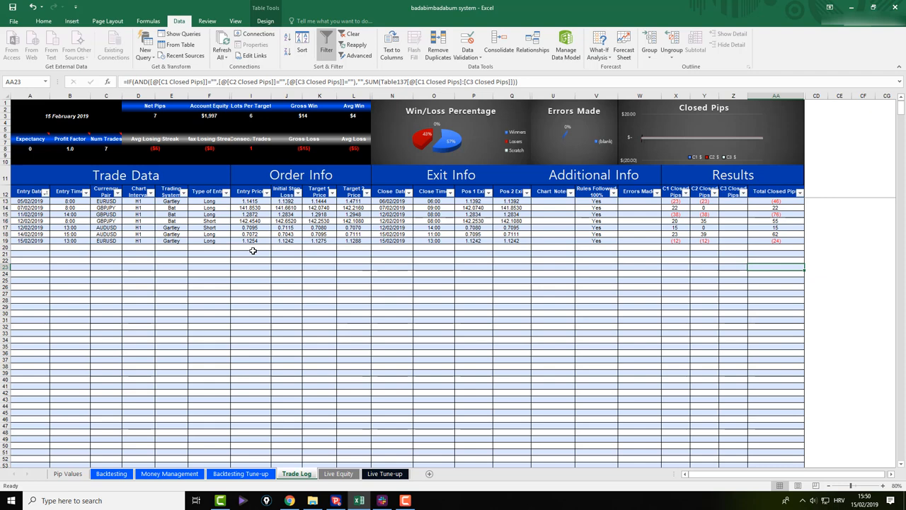
mouse_move(234, 247)
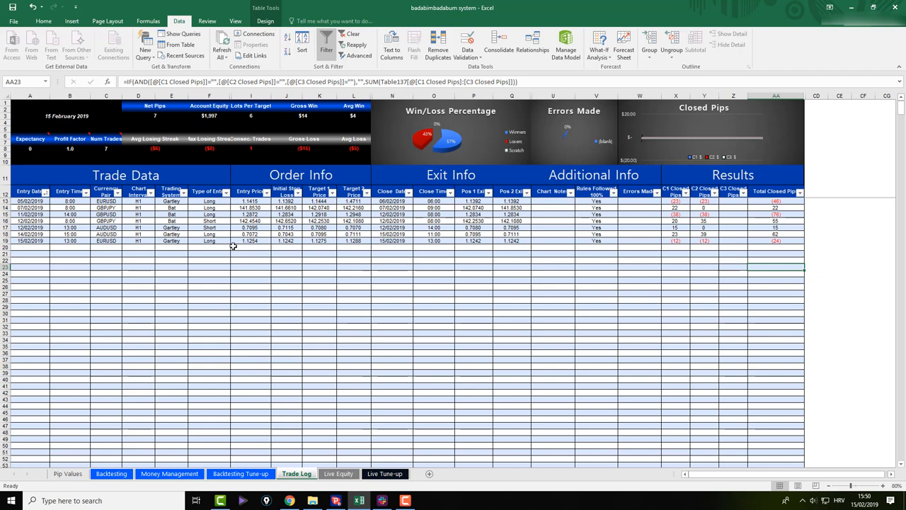
mouse_move(680, 374)
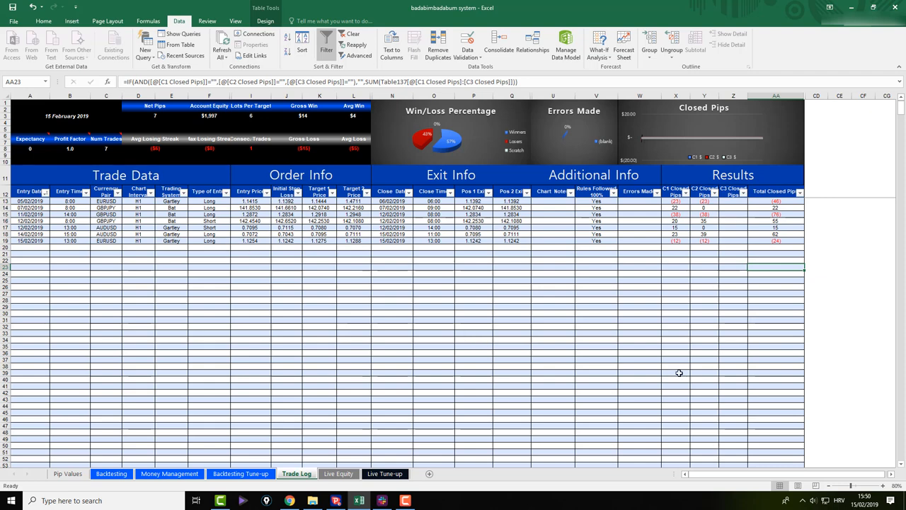